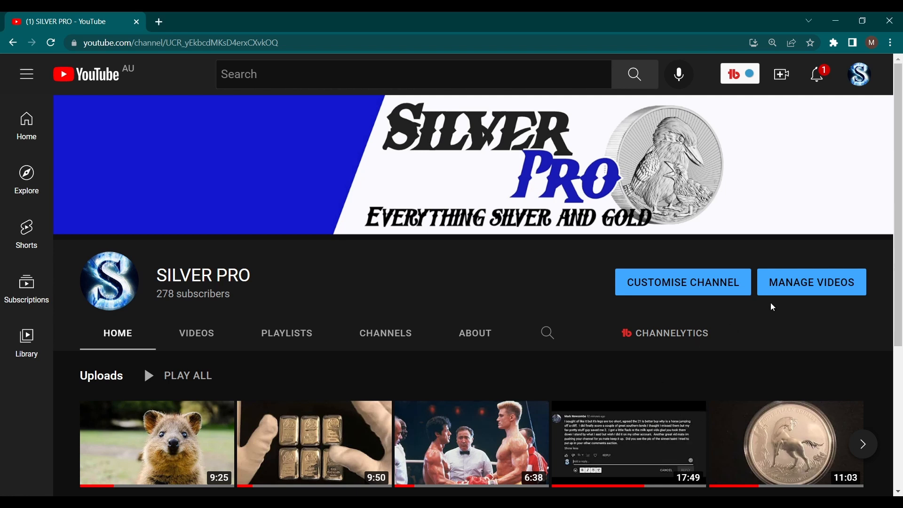
pyautogui.moveTo(779, 271)
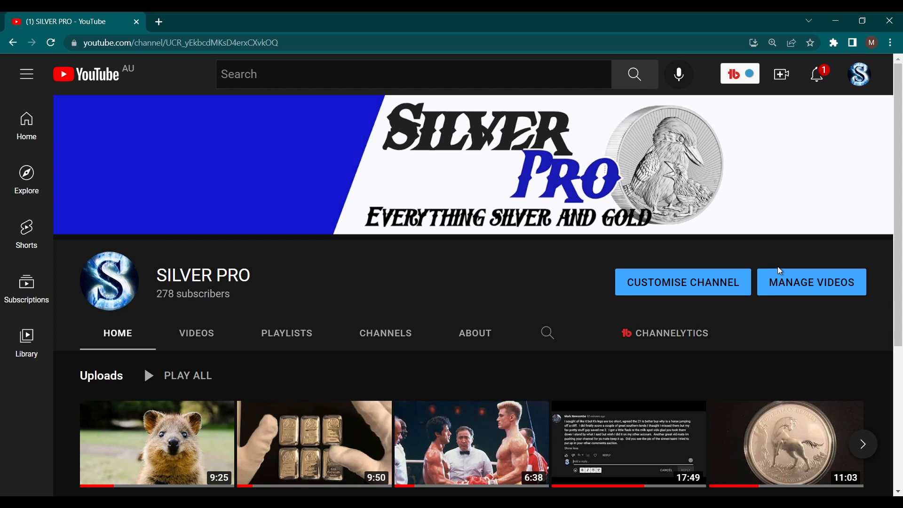
pyautogui.moveTo(516, 279)
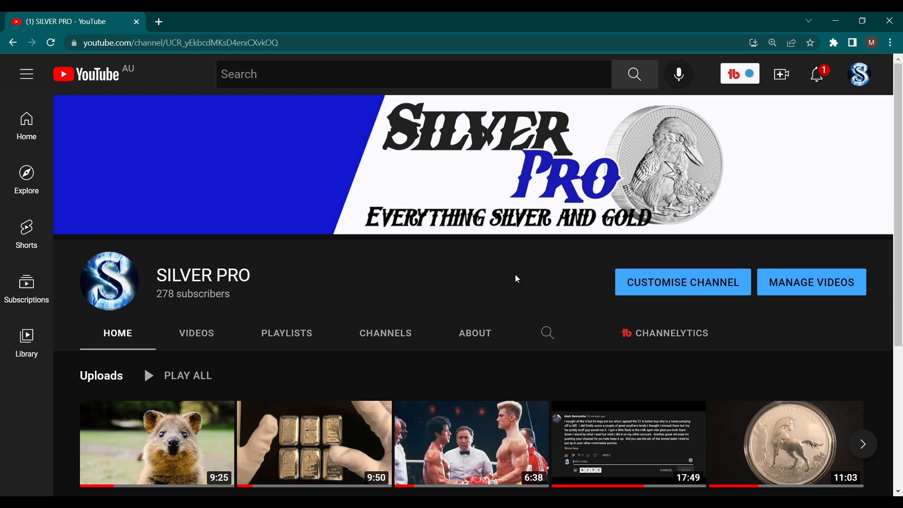
pyautogui.moveTo(695, 288)
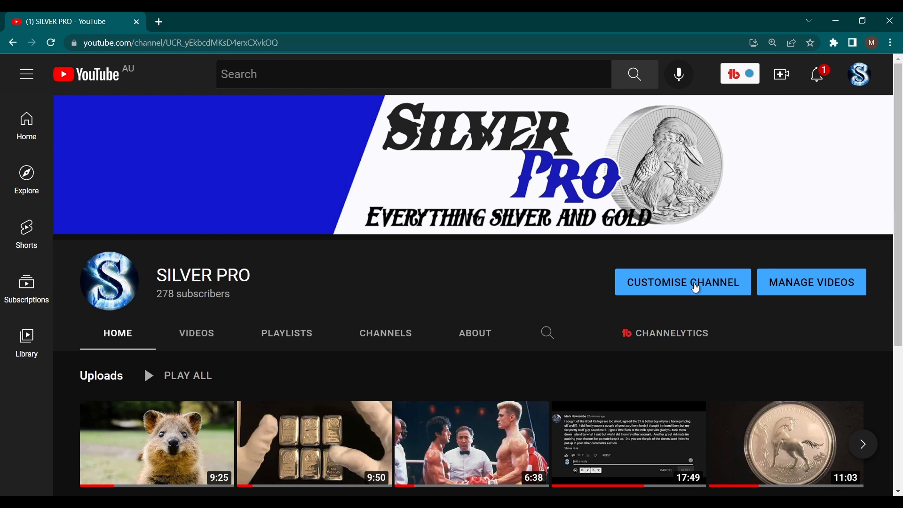
# Open Customise Channel's Basic info tab and activate the Description field for editing
pyautogui.click(683, 282)
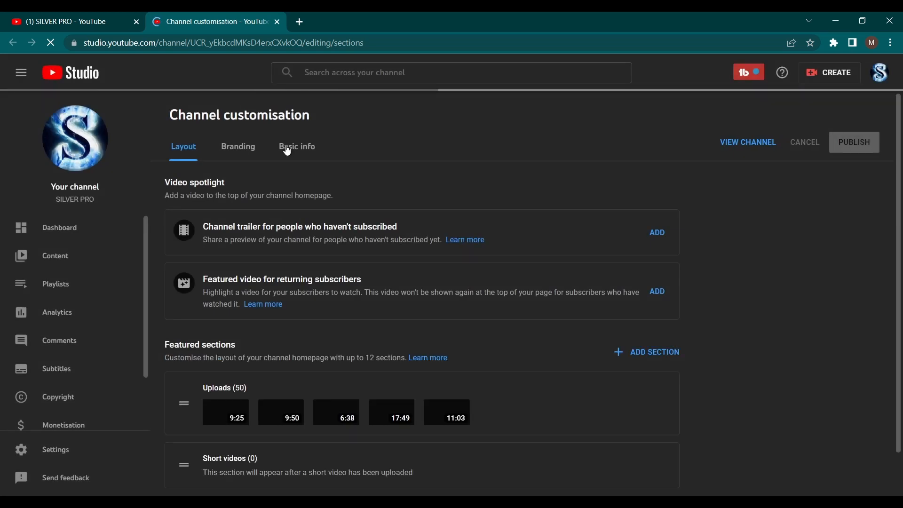
pyautogui.click(297, 146)
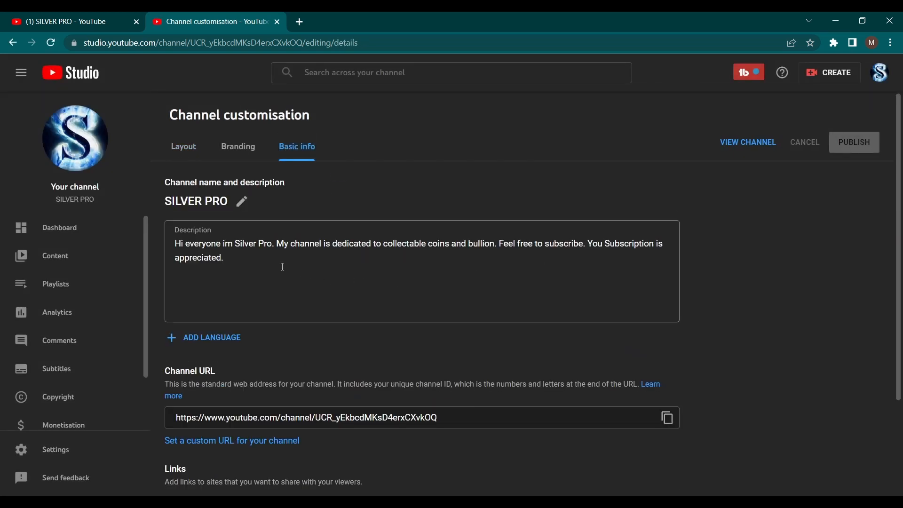
pyautogui.moveTo(347, 257)
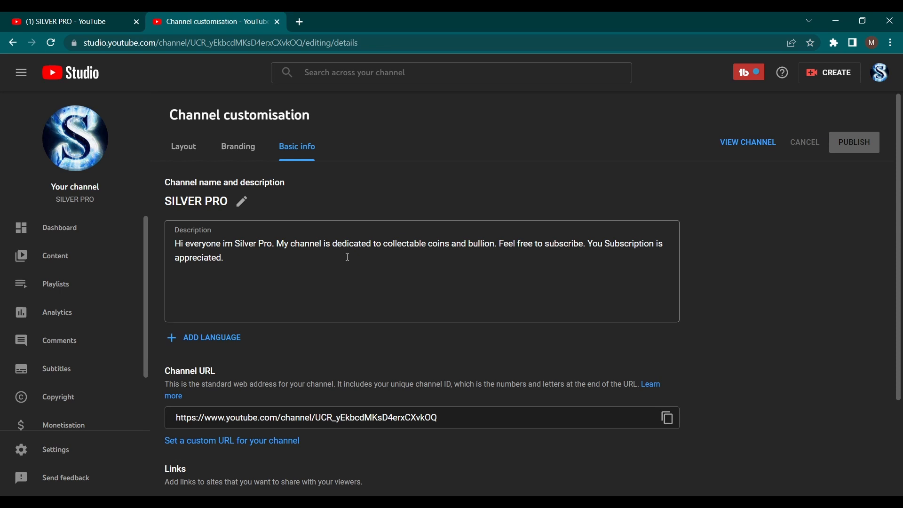
pyautogui.click(356, 260)
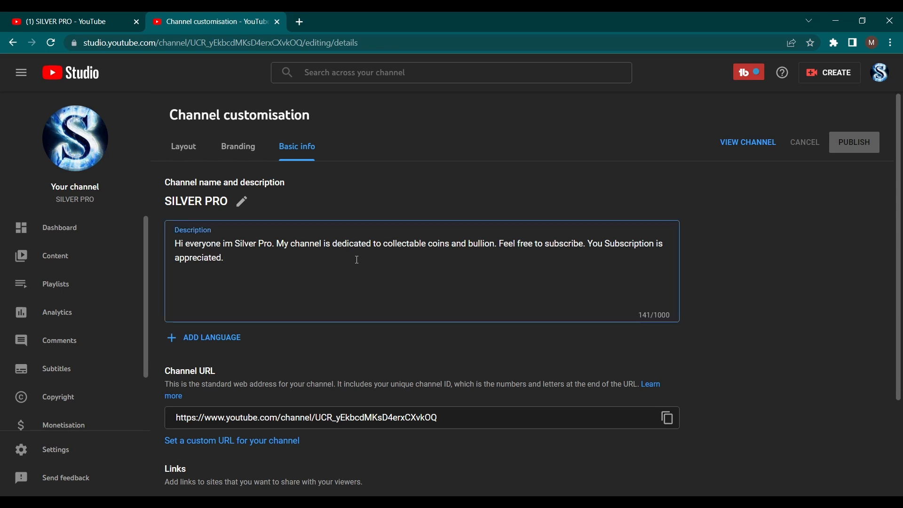
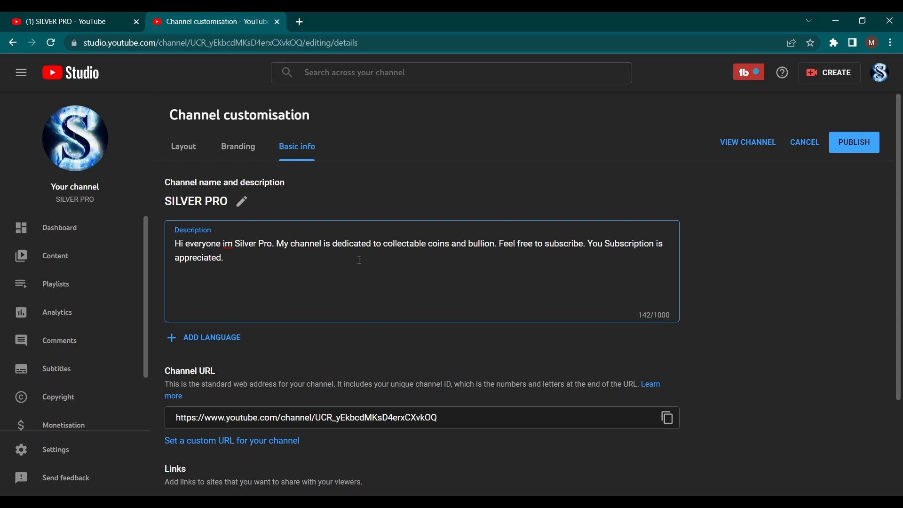
pyautogui.moveTo(532, 303)
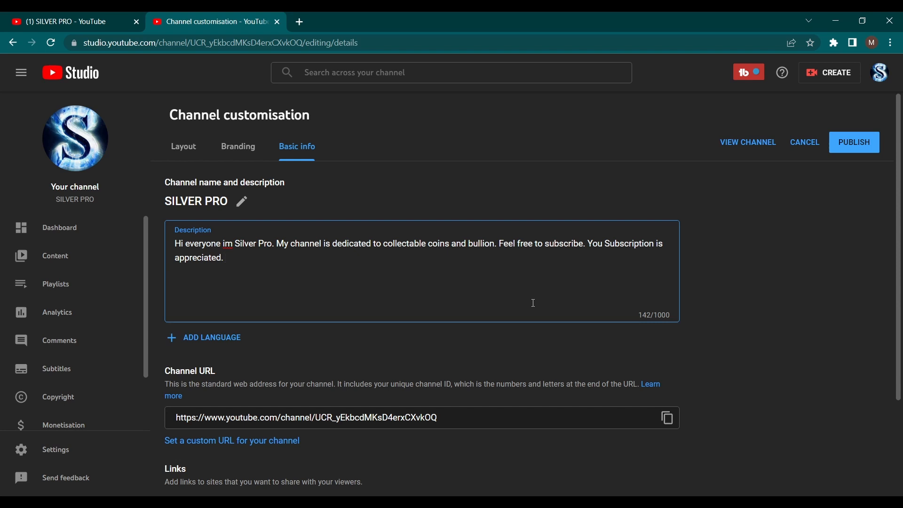
pyautogui.click(225, 257)
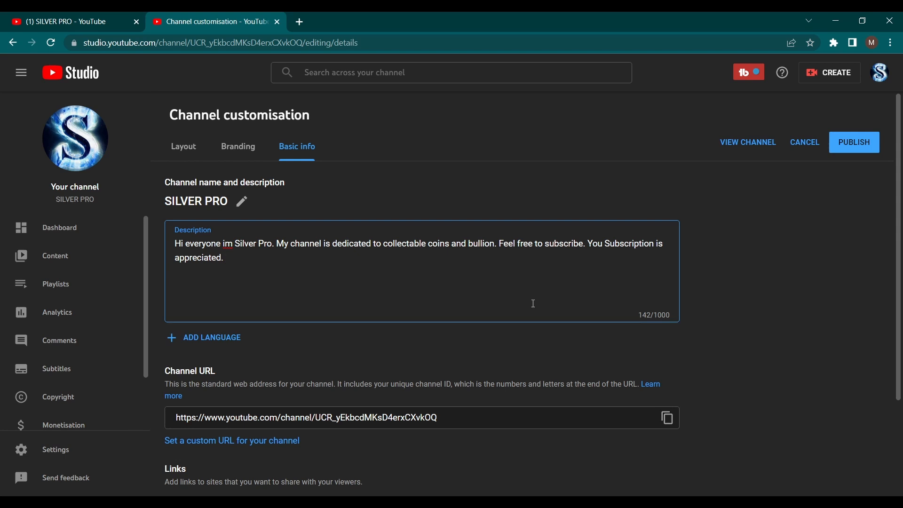
pyautogui.press('backspace')
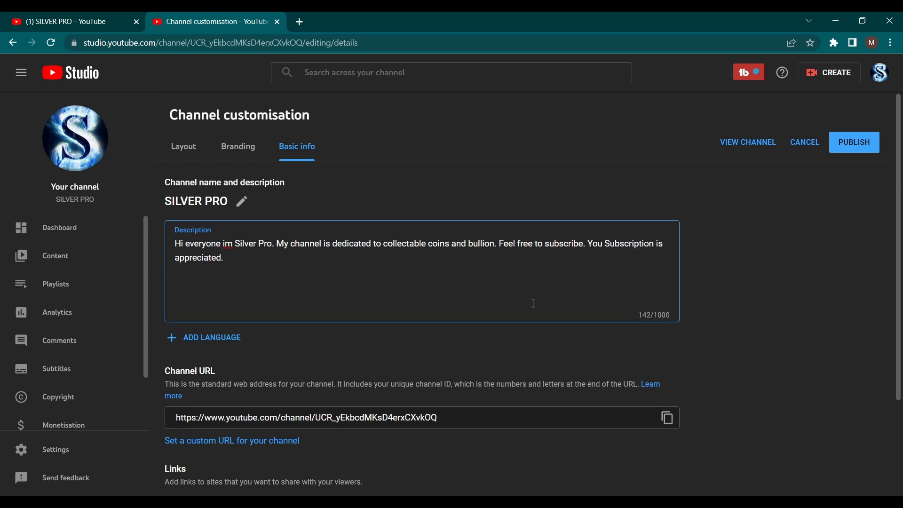
pyautogui.moveTo(860, 149)
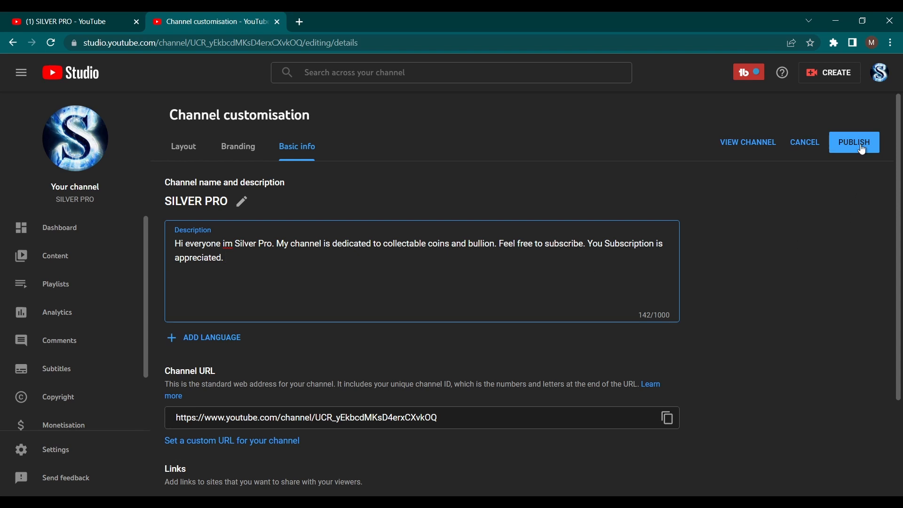
pyautogui.moveTo(503, 118)
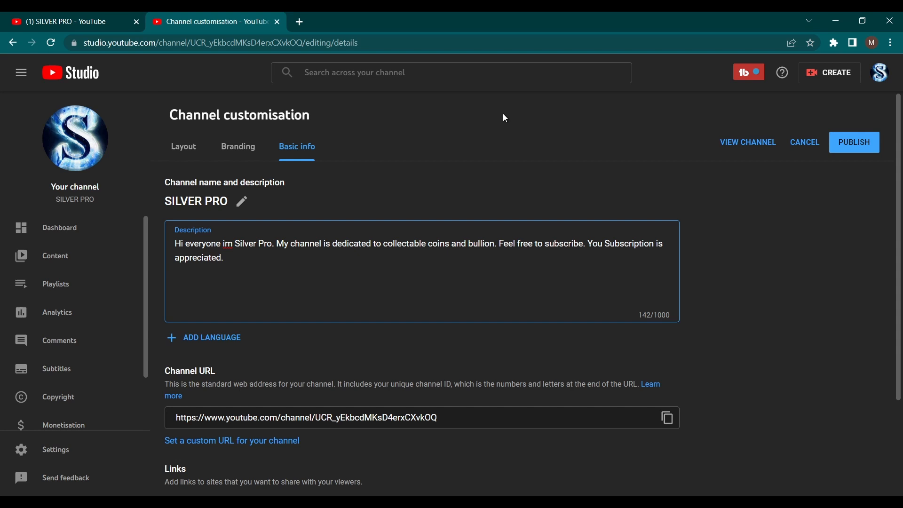
pyautogui.click(225, 258)
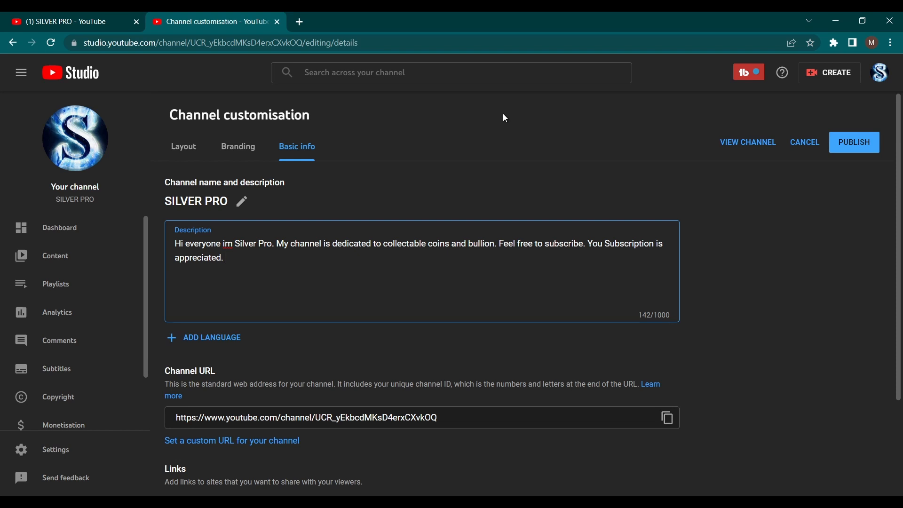
pyautogui.write('Win')
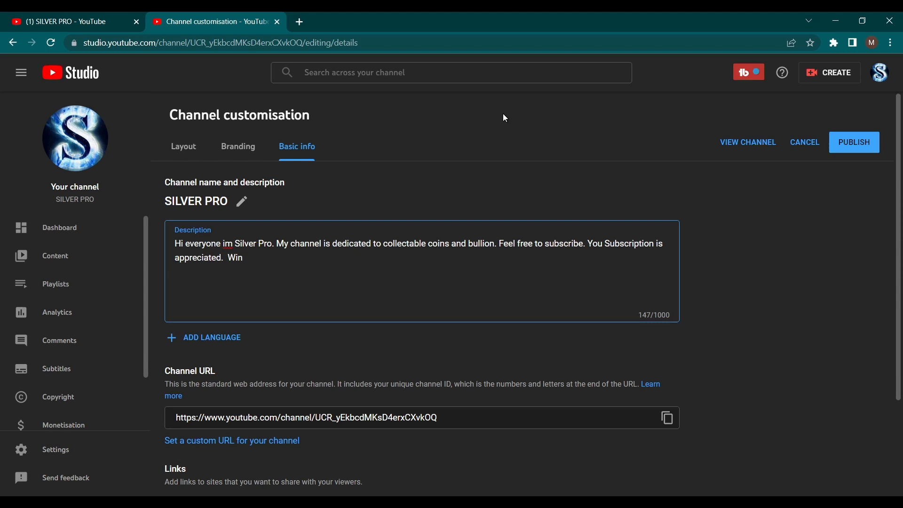
pyautogui.click(244, 257)
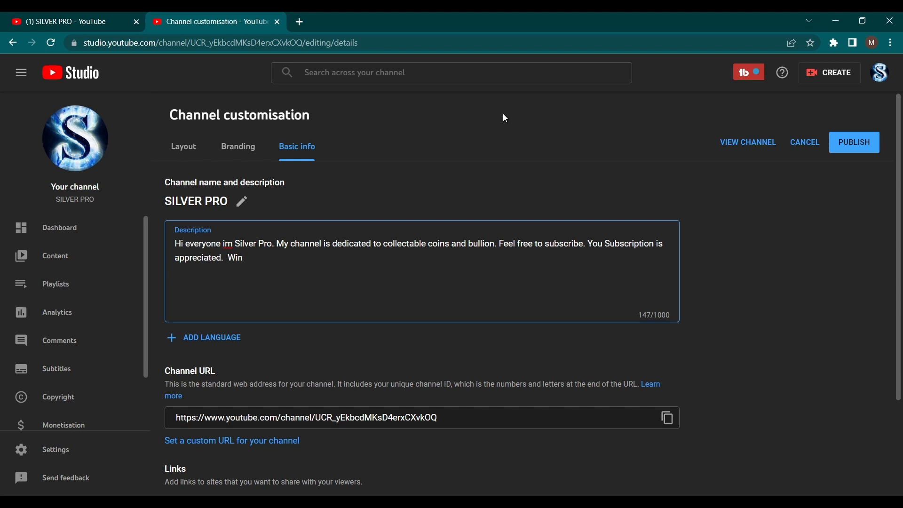
pyautogui.click(246, 257)
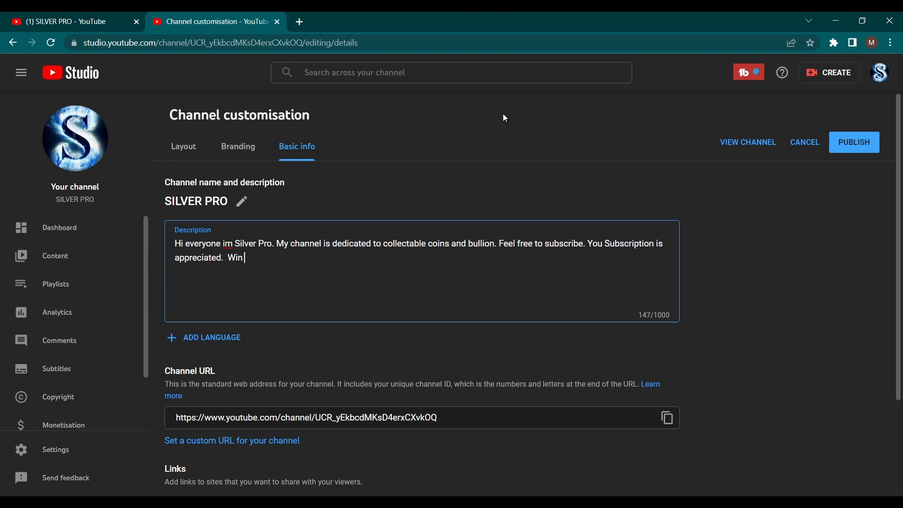
pyautogui.press('Backspace')
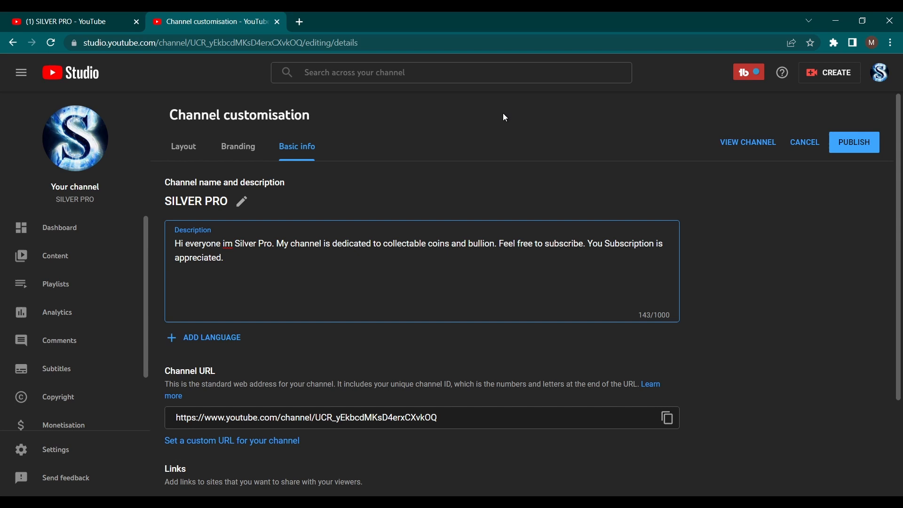
pyautogui.click(228, 257)
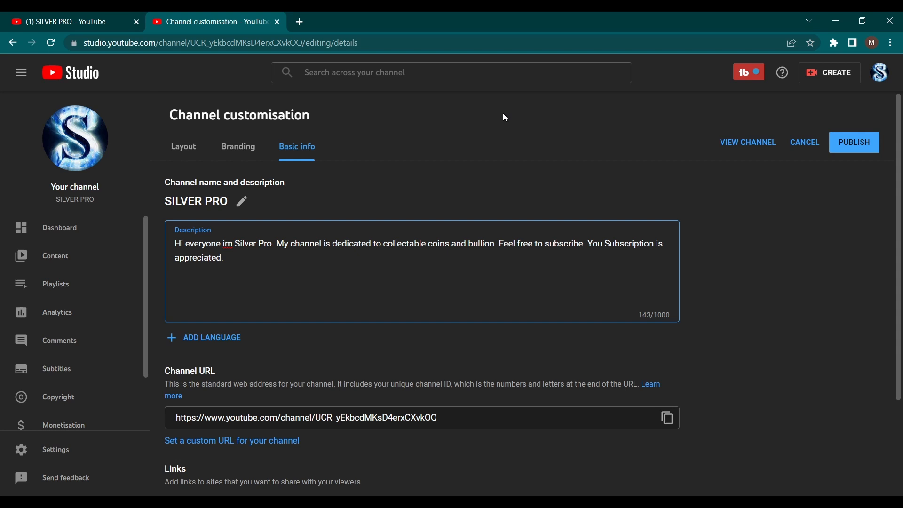
# Place the cursor at the end of the channel description
pyautogui.click(228, 257)
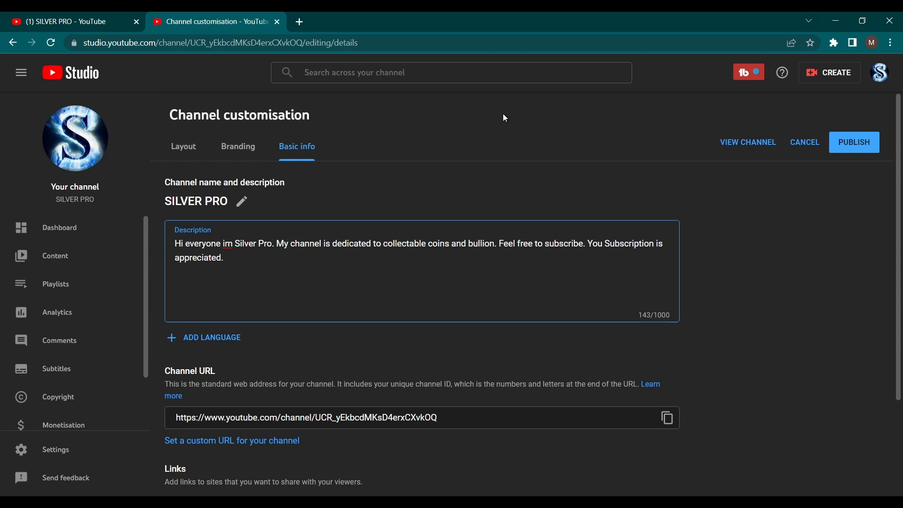
pyautogui.click(228, 257)
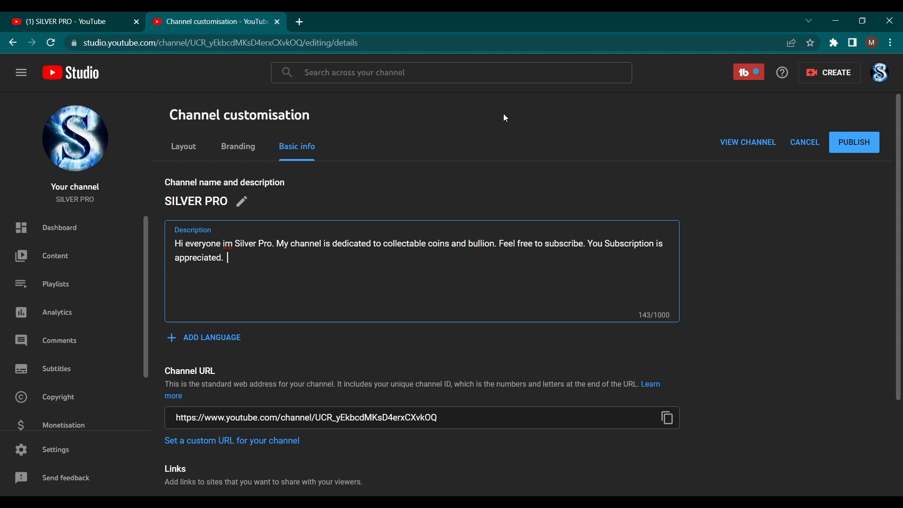
pyautogui.moveTo(695, 108)
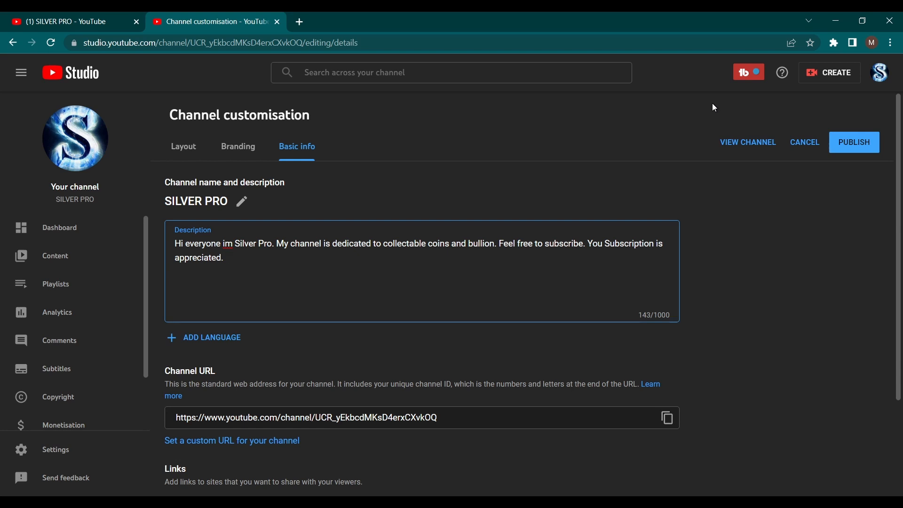
pyautogui.click(228, 258)
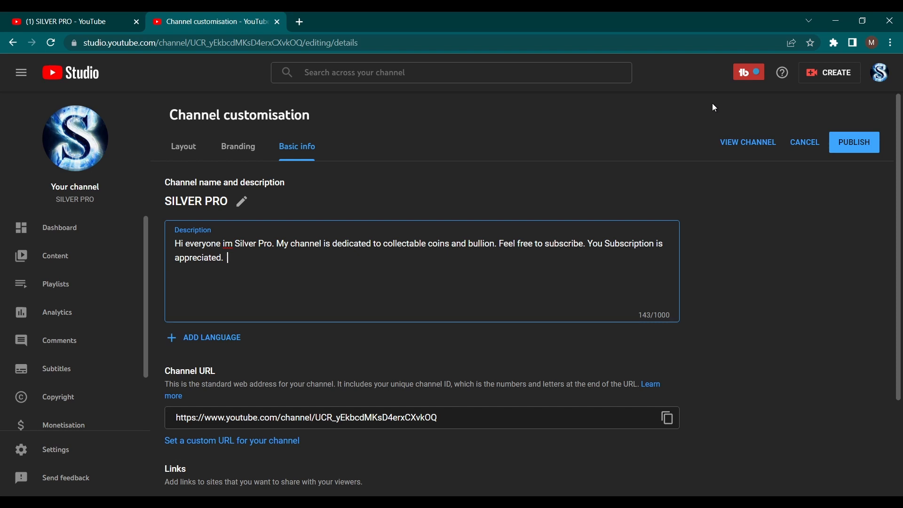
pyautogui.moveTo(880, 73)
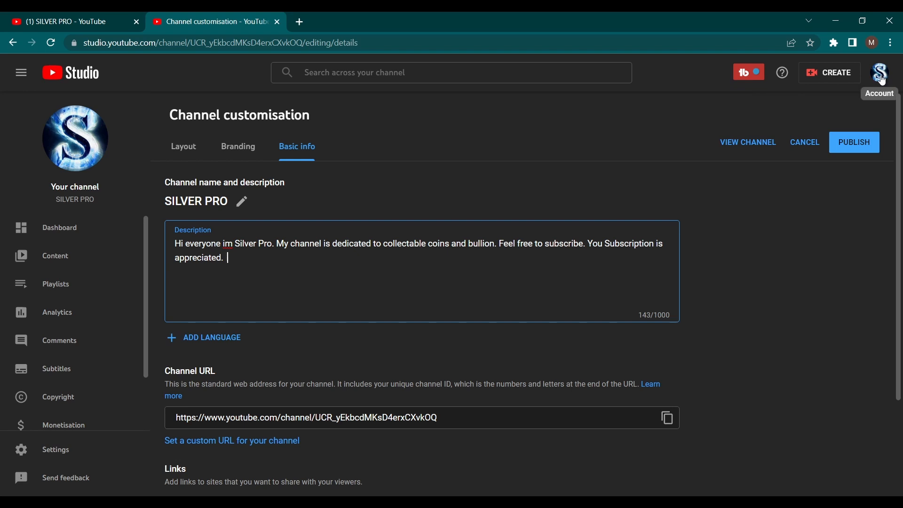
# Go to the SILVER PRO channel's public page through the avatar menu's 'Your channel'
pyautogui.click(880, 73)
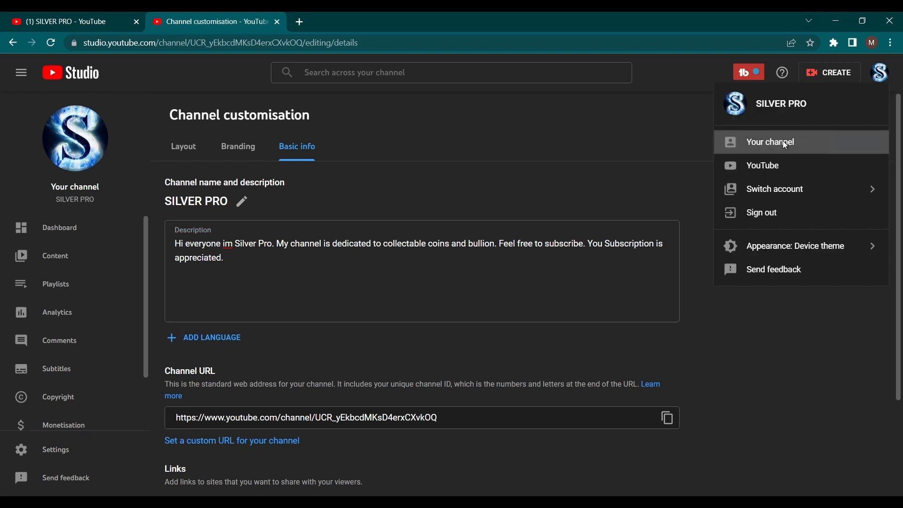
pyautogui.click(770, 142)
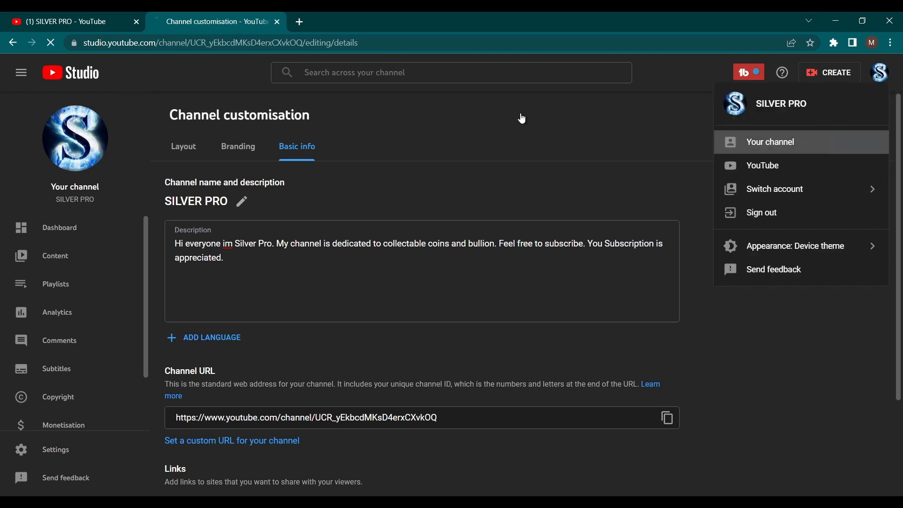
pyautogui.click(769, 142)
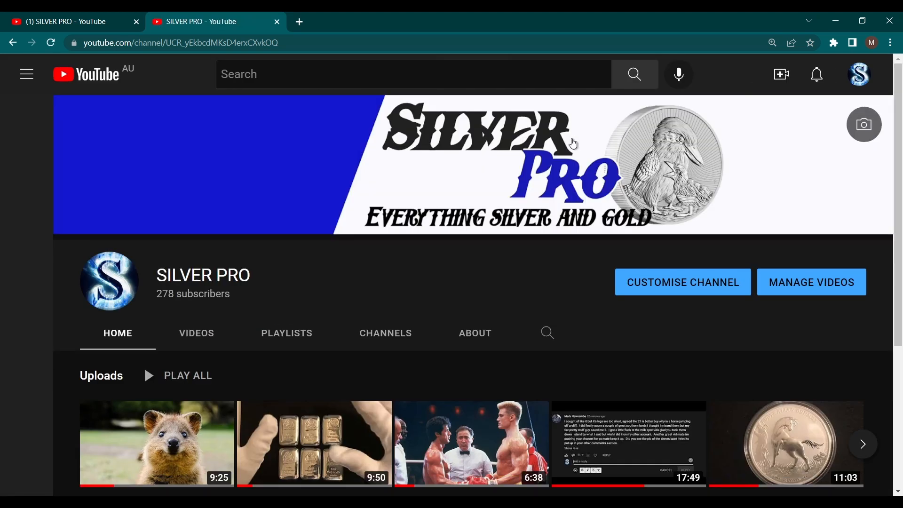
pyautogui.click(26, 74)
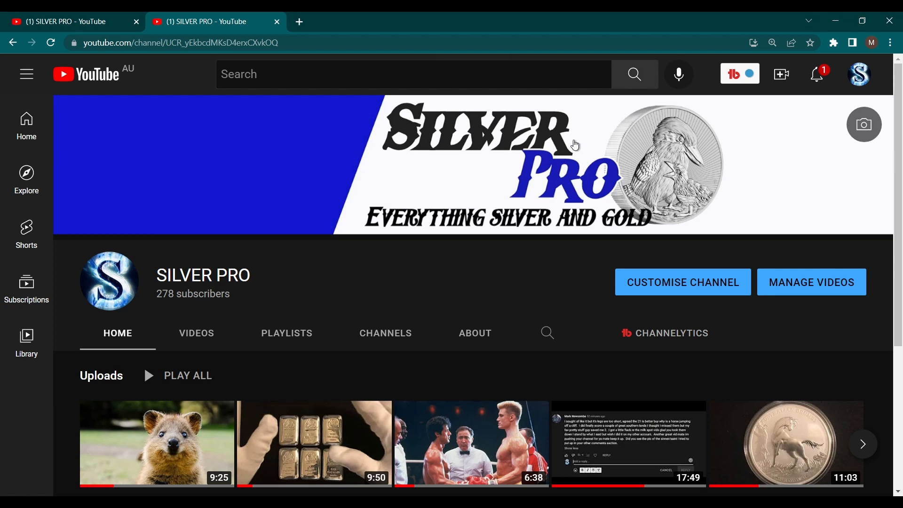
pyautogui.moveTo(730, 167)
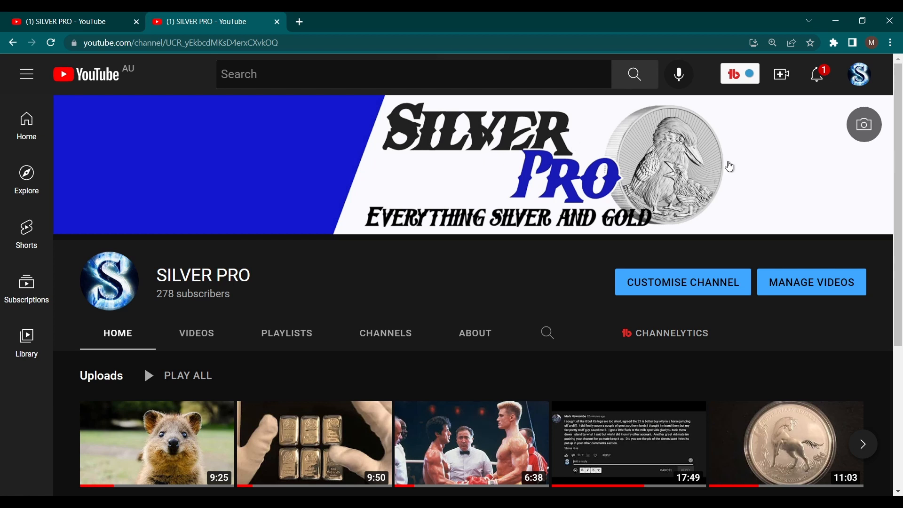